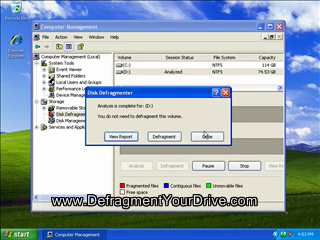
# Step: Dismiss drive D:'s analysis notice to reveal its estimated pre-defragmentation disk usage graph
pyautogui.click(244, 107)
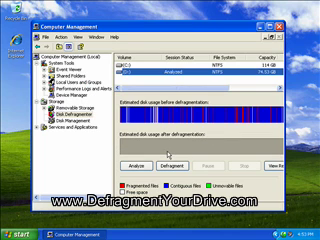